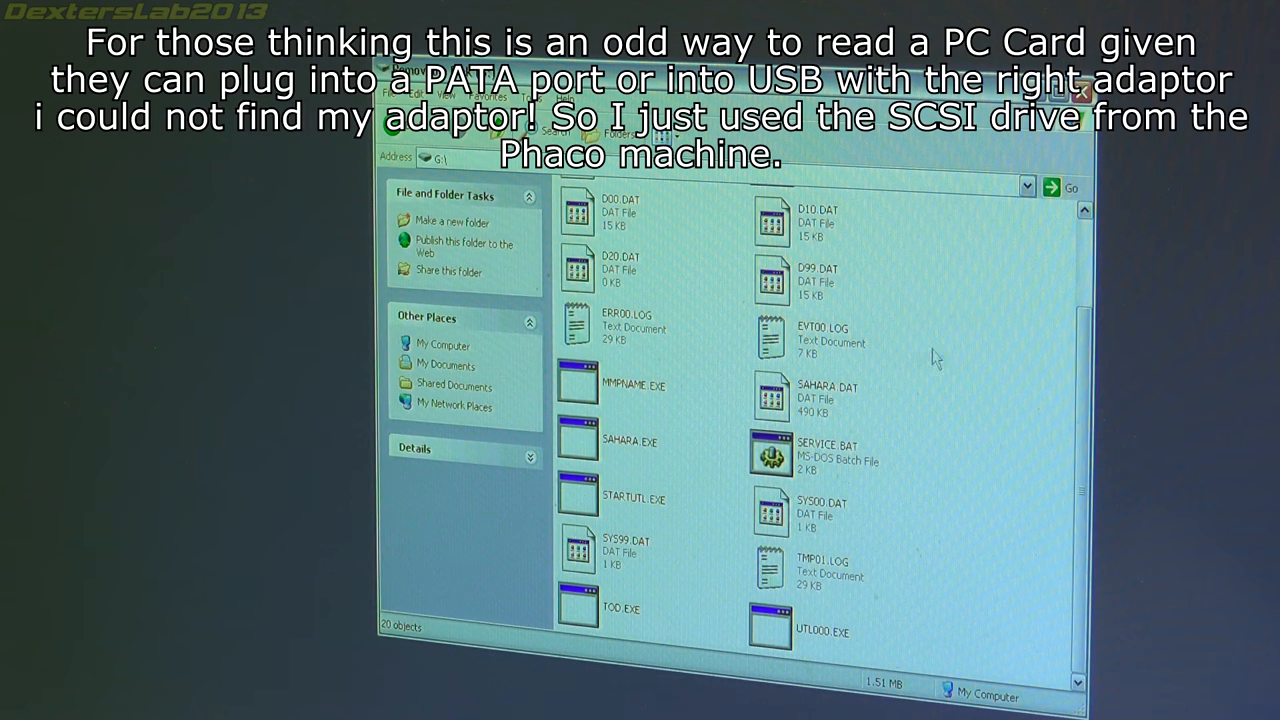
{"action": "scroll", "scroll_direction": "up", "scroll_amount": 3}
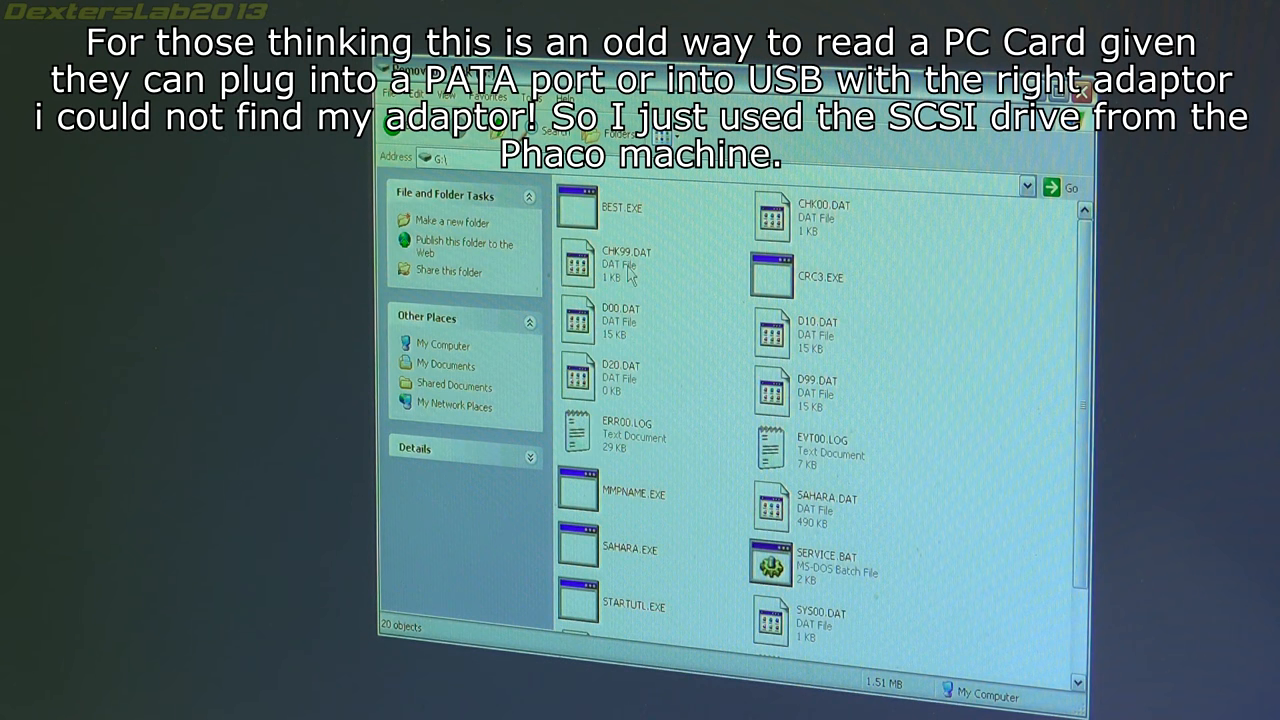
{"action": "mouse_move", "coordinate": [903, 378]}
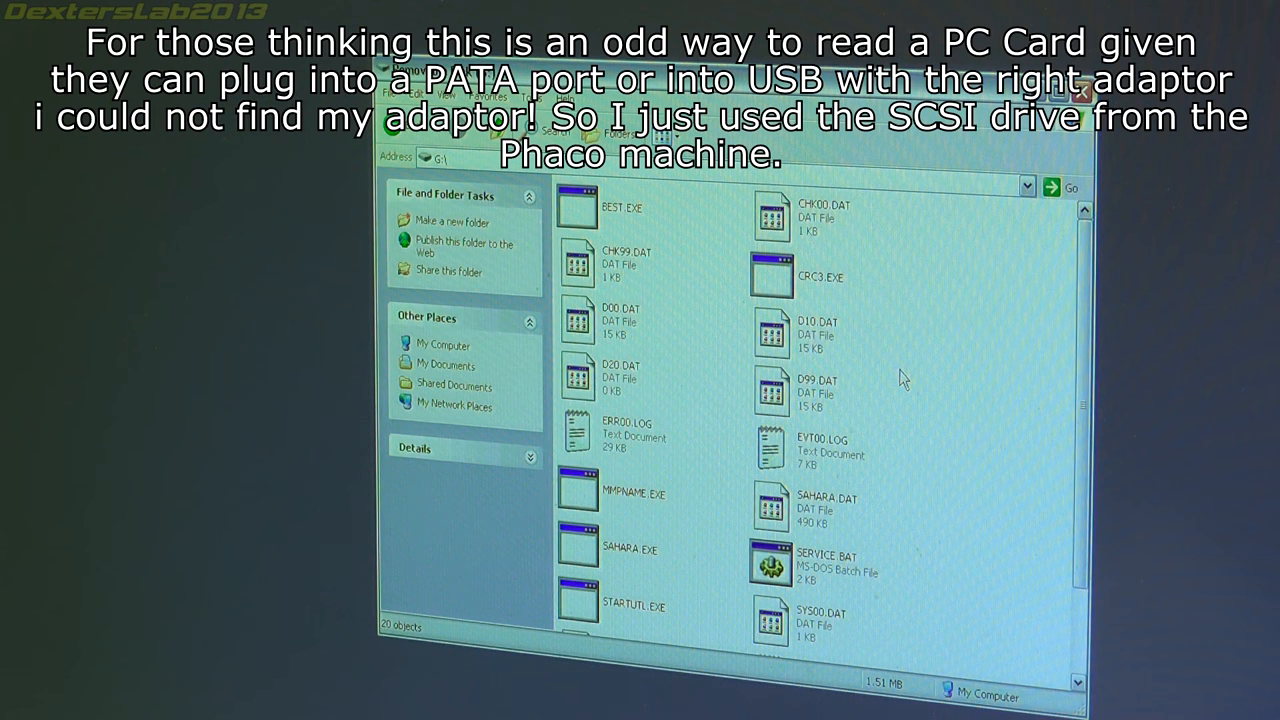
{"action": "scroll", "scroll_direction": "down", "scroll_amount": 3}
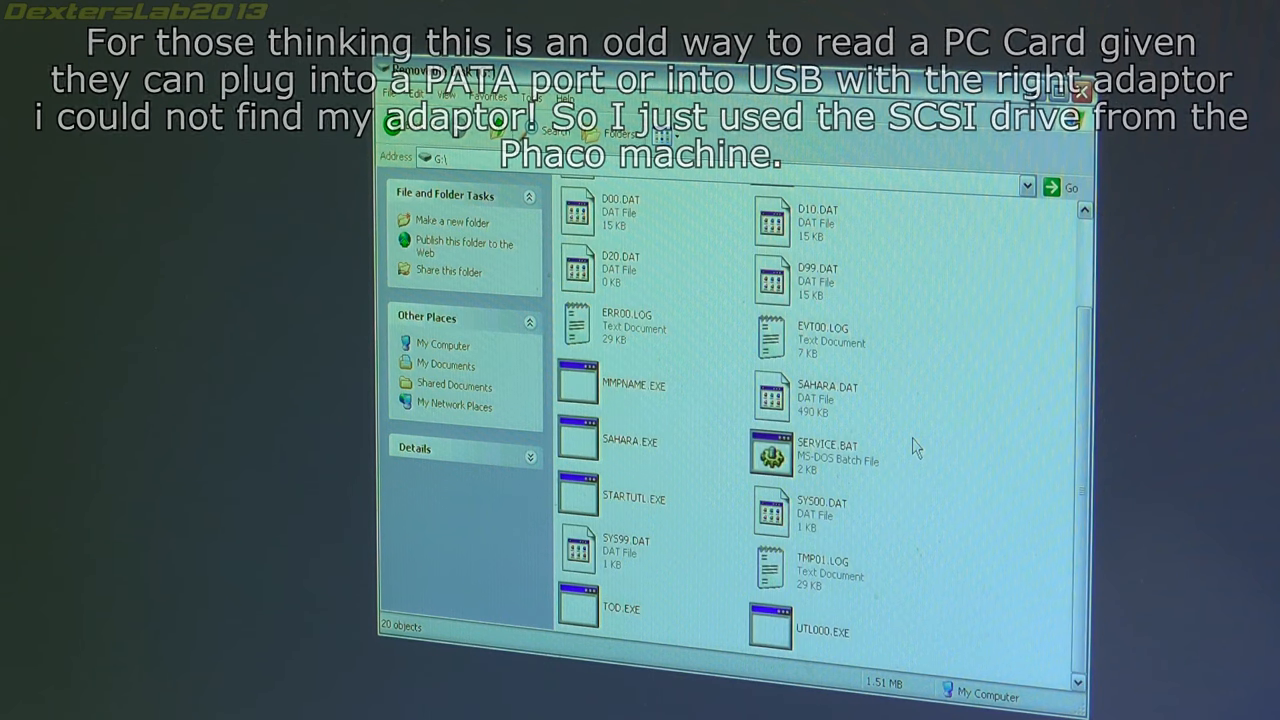
{"action": "mouse_move", "coordinate": [832, 360]}
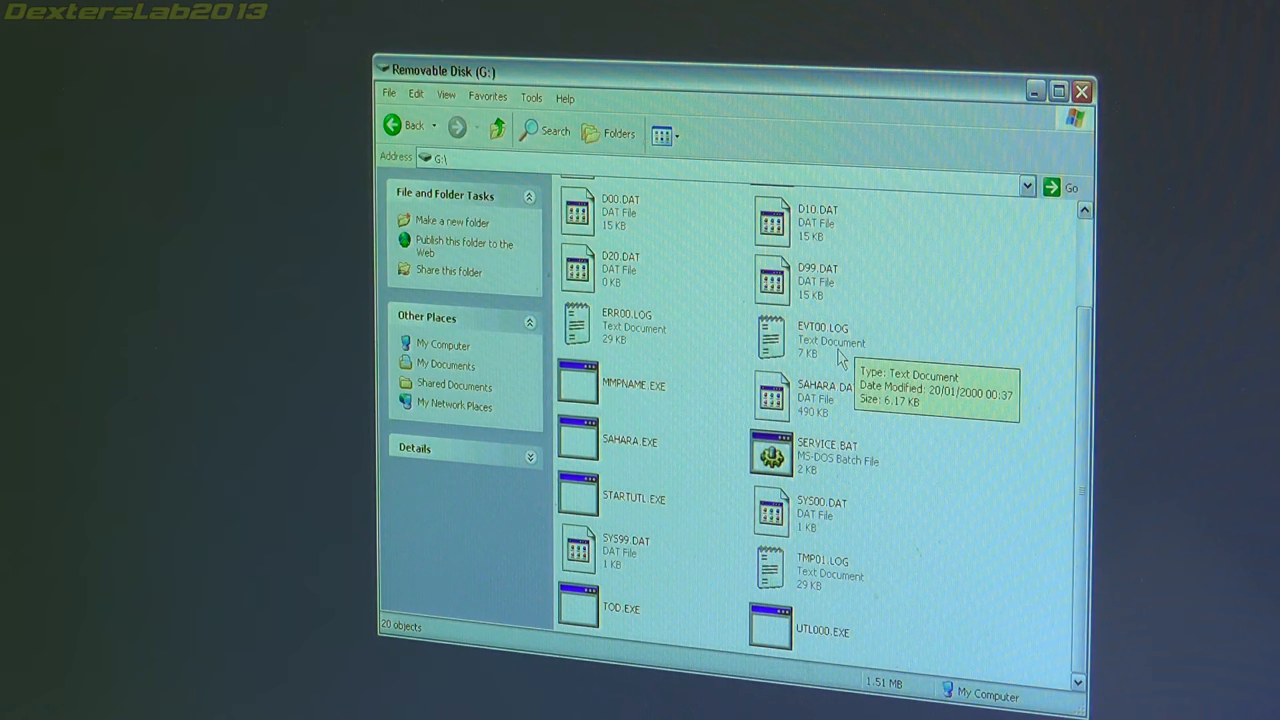
{"action": "mouse_move", "coordinate": [742, 622]}
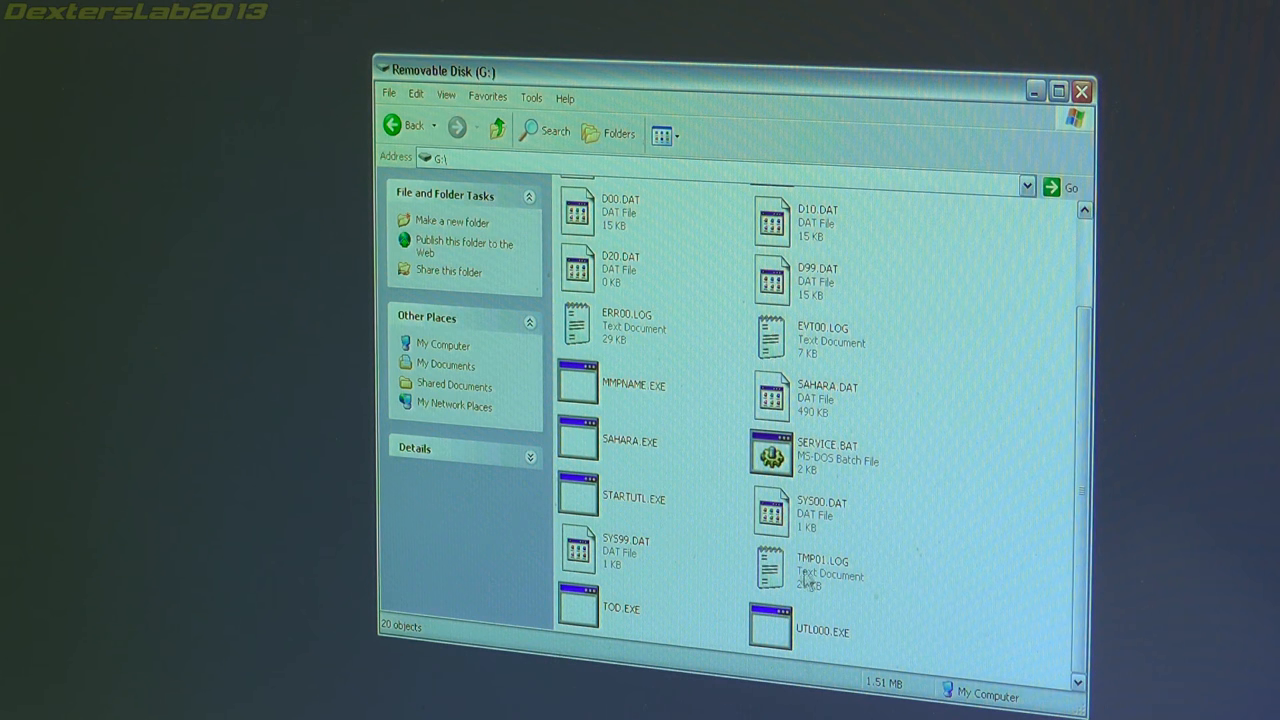
{"action": "double_click", "coordinate": [770, 570]}
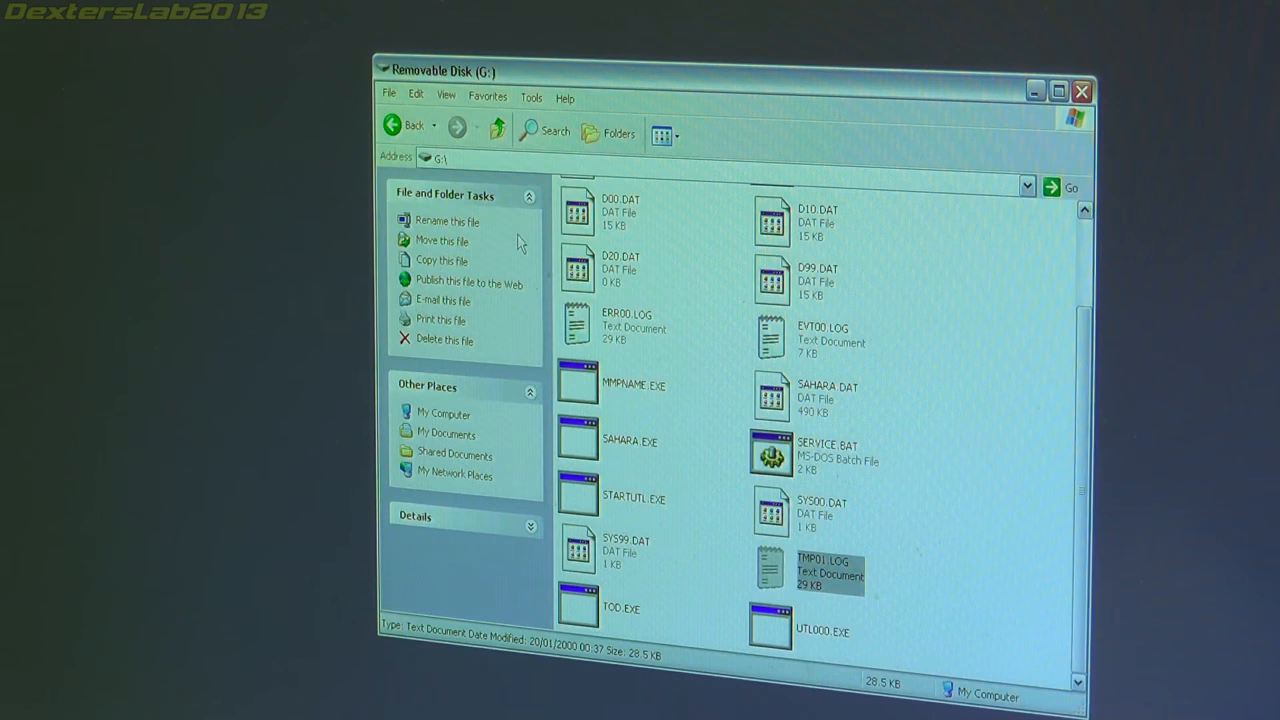
{"action": "scroll", "scroll_direction": "up", "scroll_amount": 3}
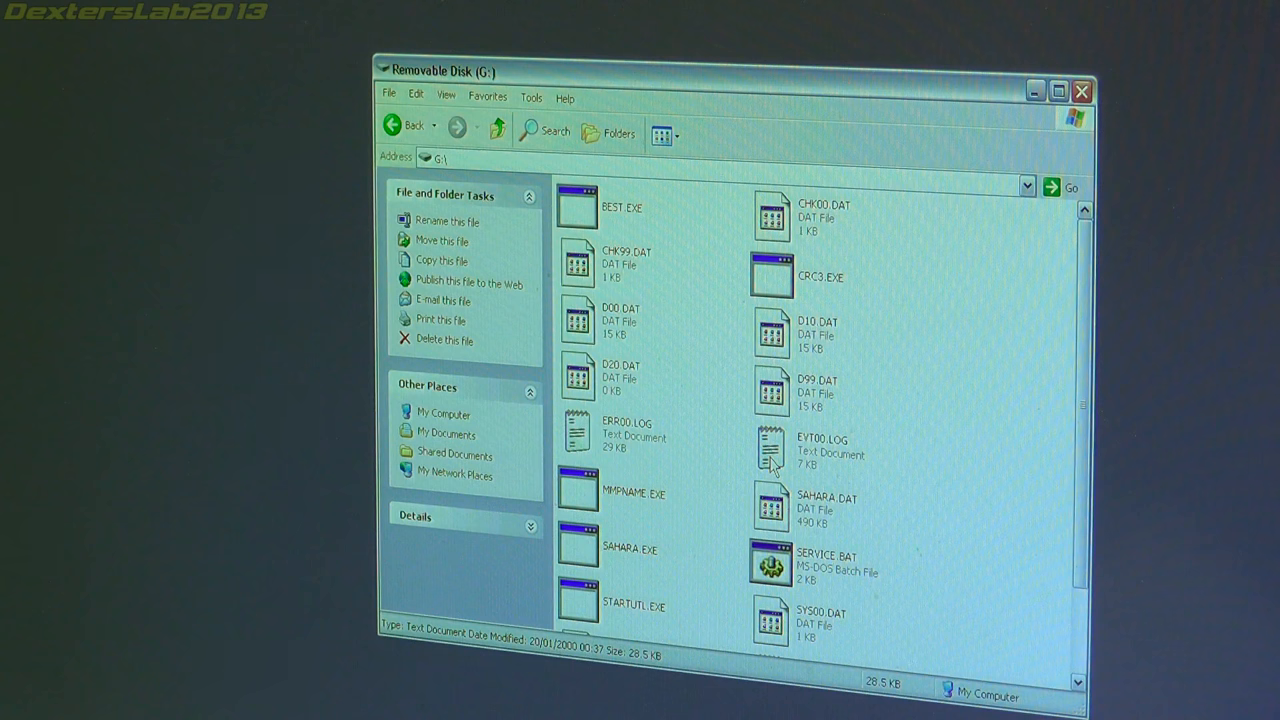
{"action": "scroll", "scroll_direction": "down", "scroll_amount": 3}
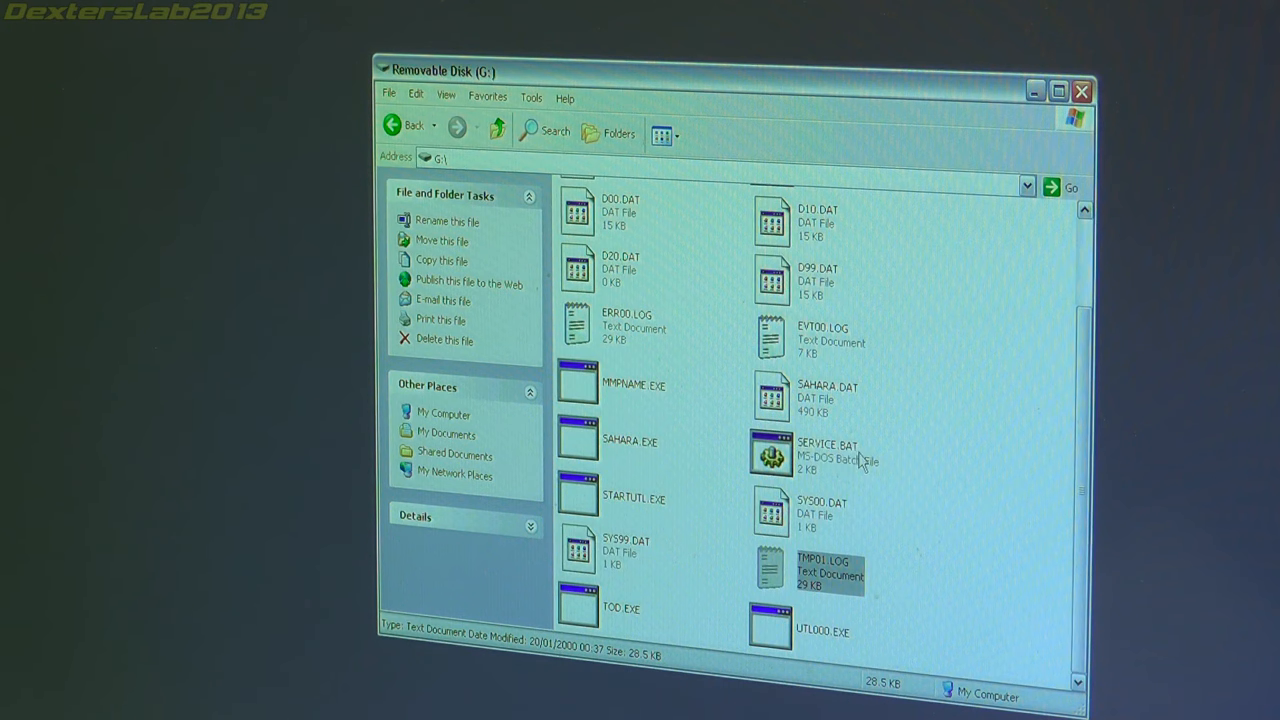
{"action": "scroll", "scroll_direction": "up", "scroll_amount": 3}
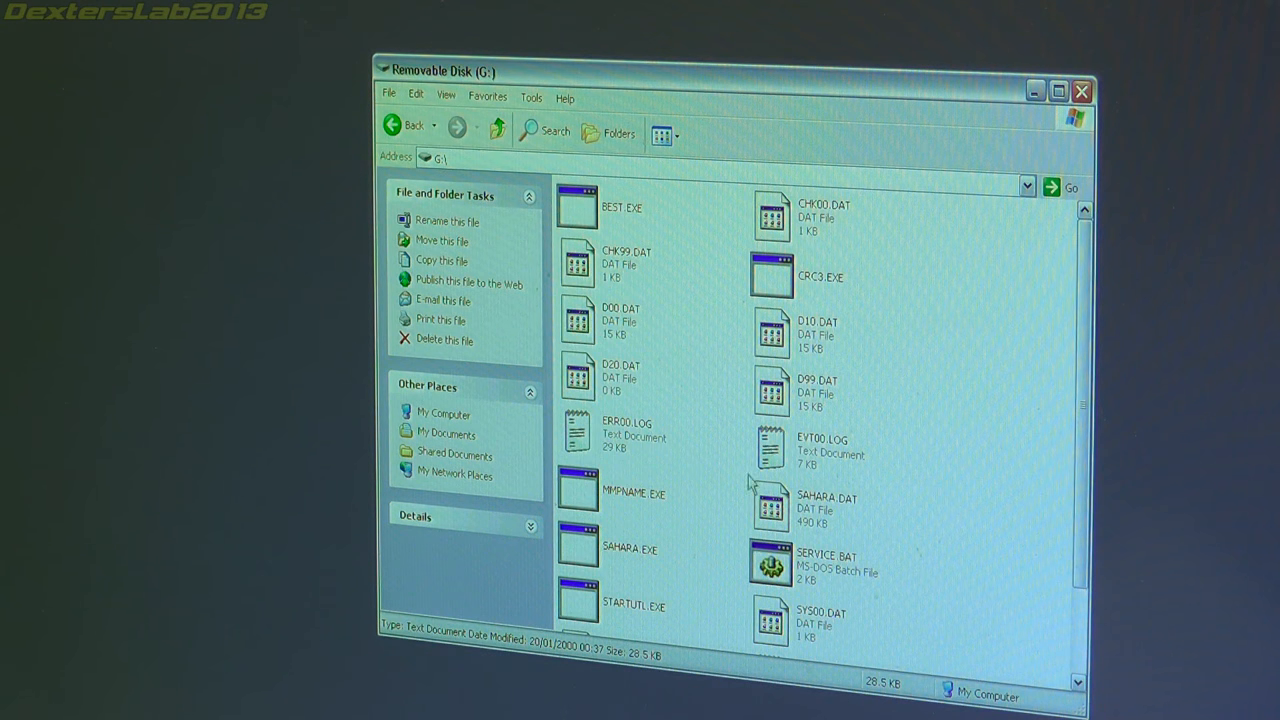
{"action": "double_click", "coordinate": [576, 425]}
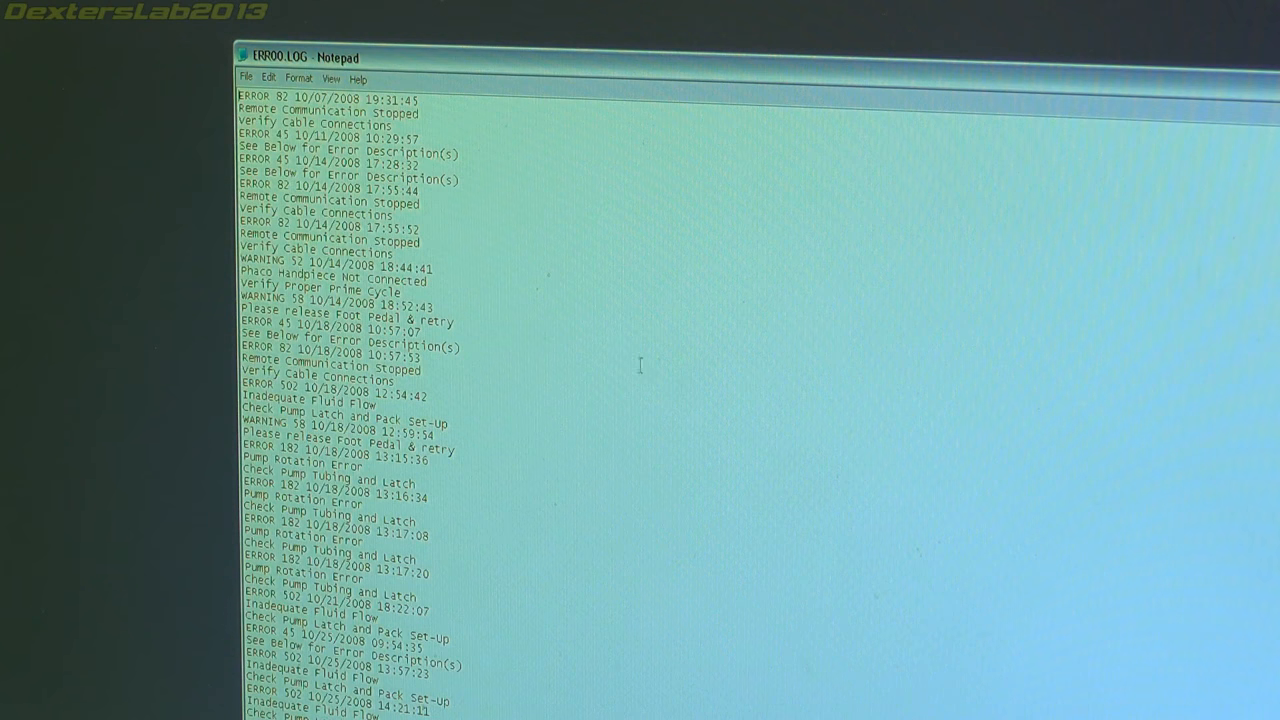
{"action": "scroll", "scroll_direction": "down", "scroll_amount": 3}
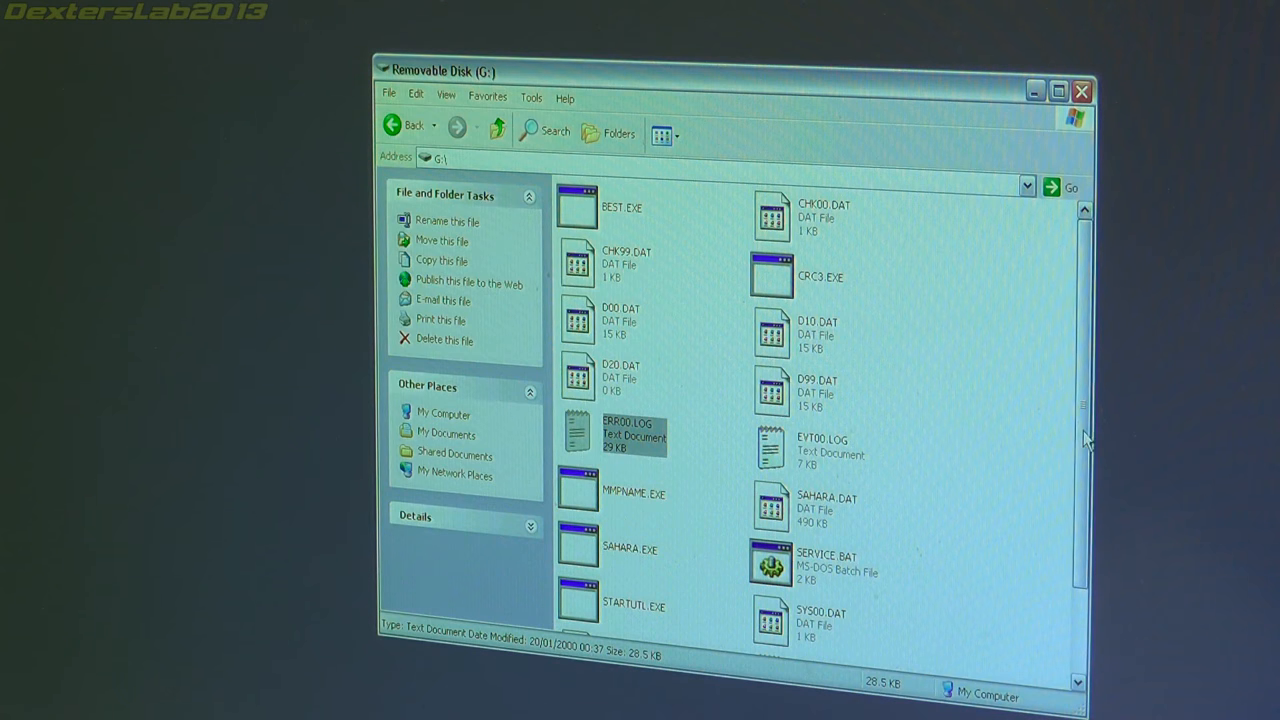
{"action": "scroll", "scroll_direction": "down", "scroll_amount": 3}
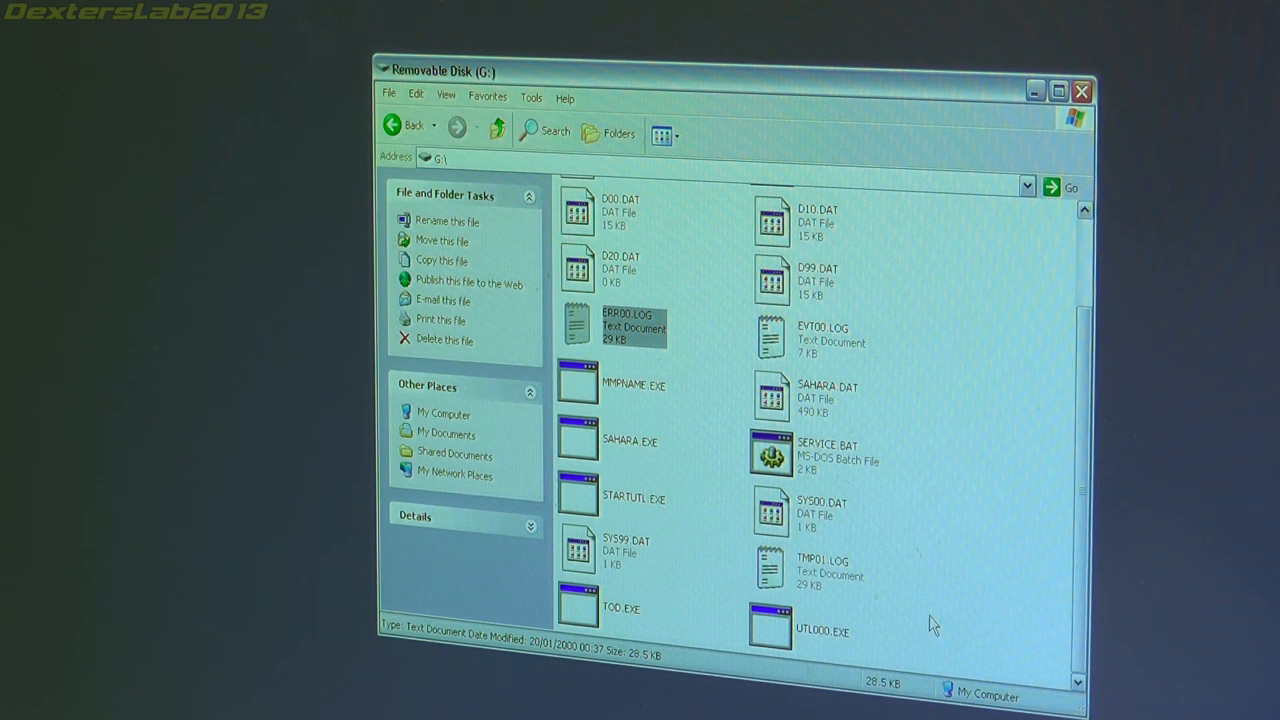